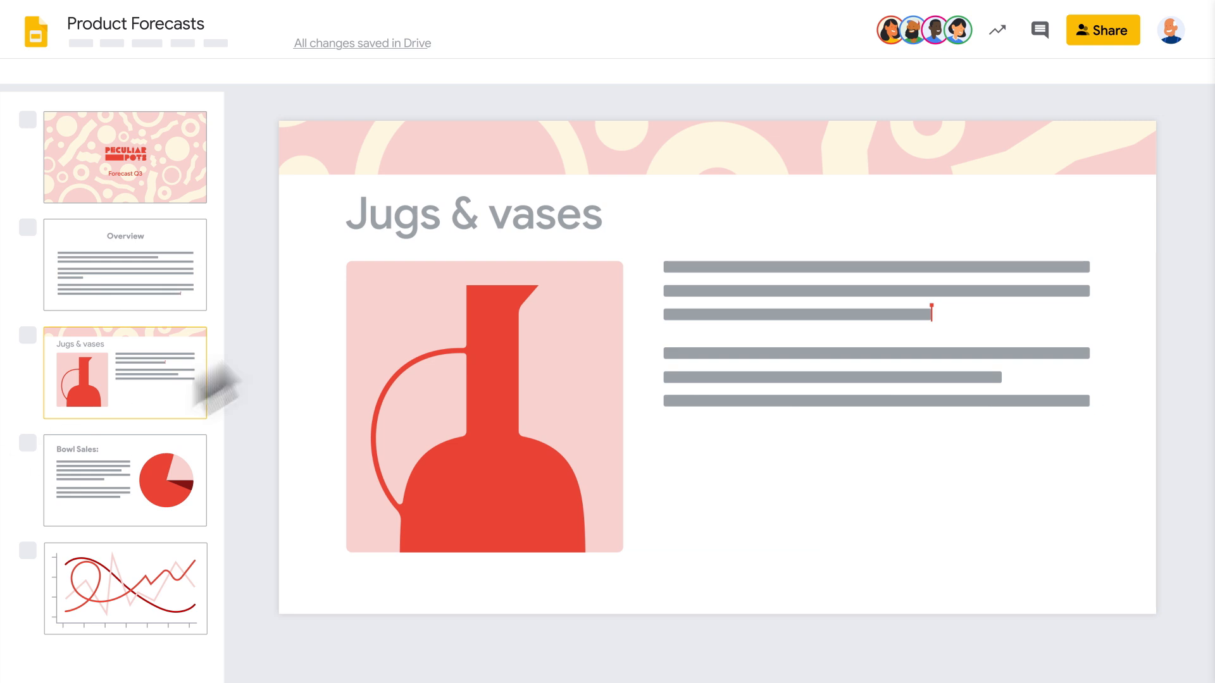
Step: Preview today's 9:13 AM version and yesterday's 5:34 PM and 1:10 PM versions in Version history
left_click(997, 30)
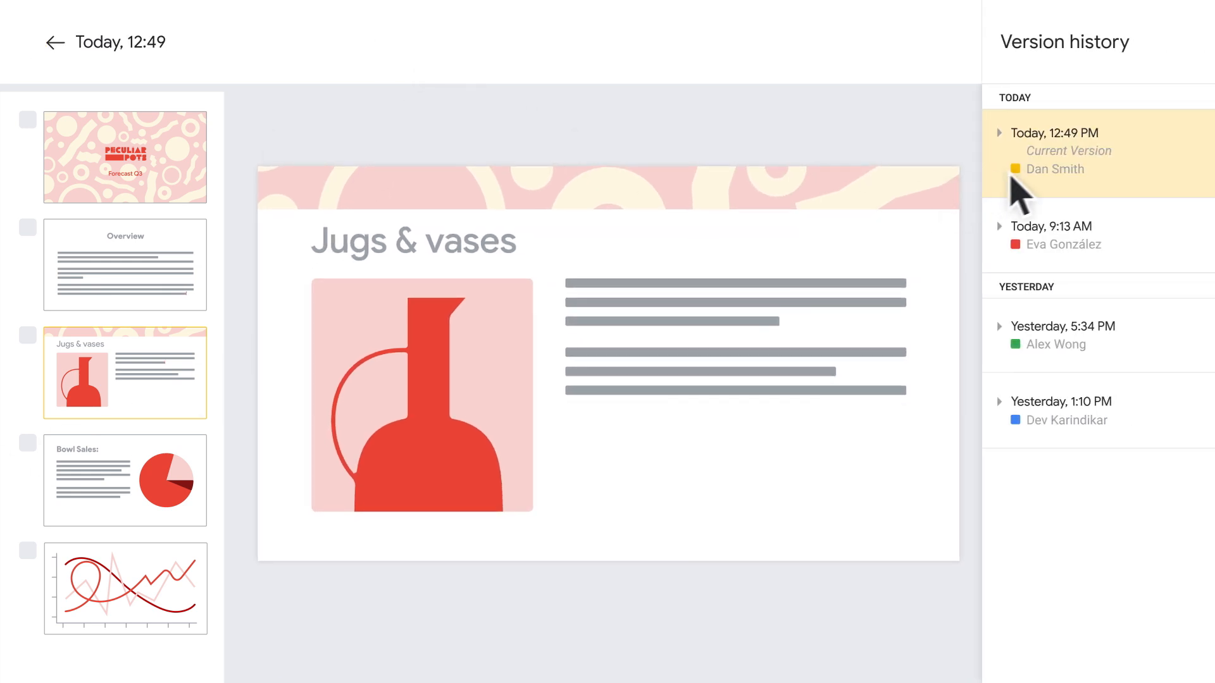
left_click(1054, 235)
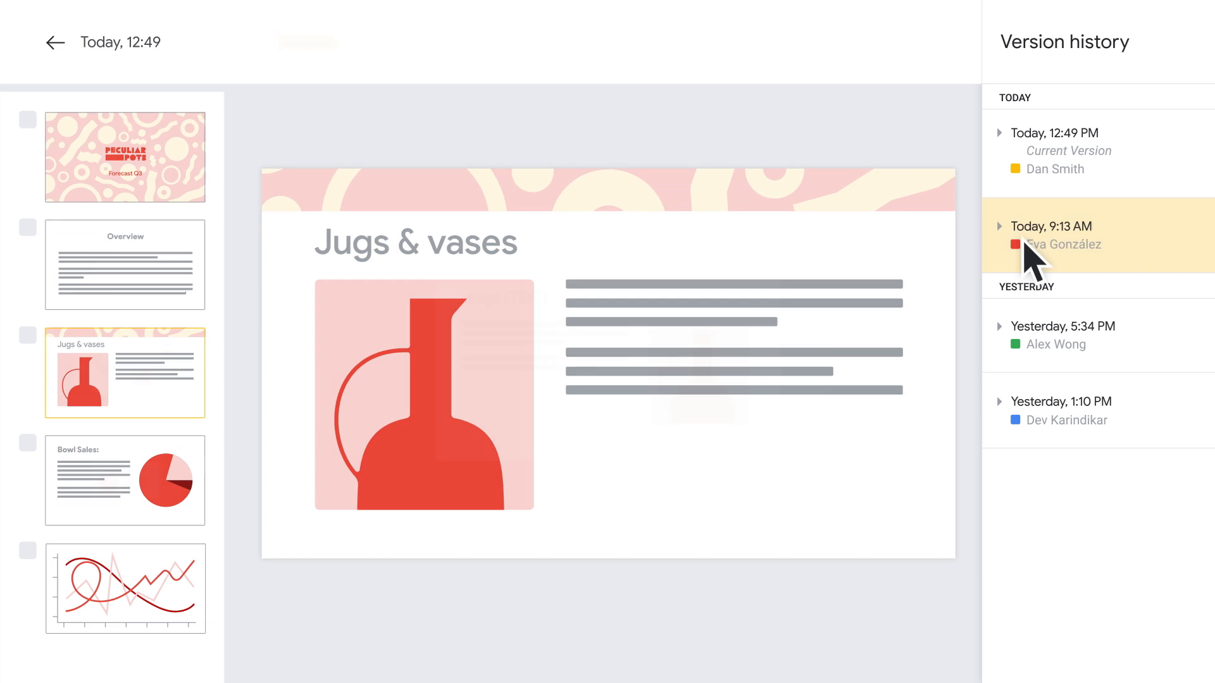
left_click(1051, 227)
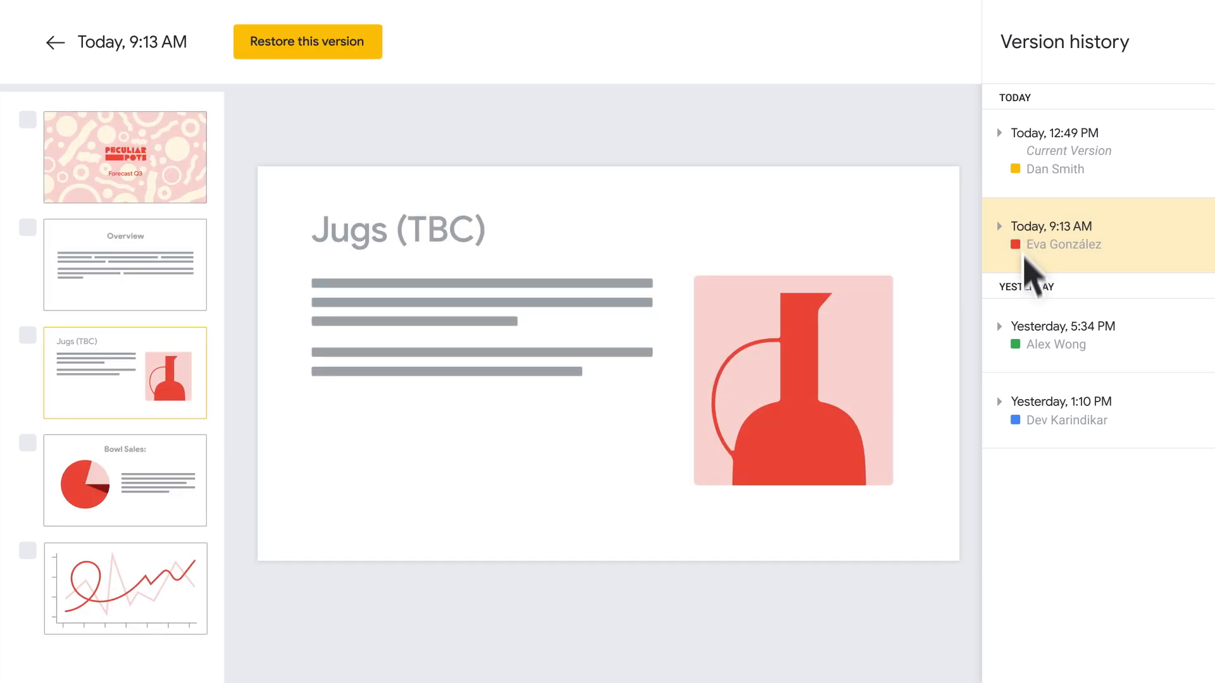
left_click(1063, 326)
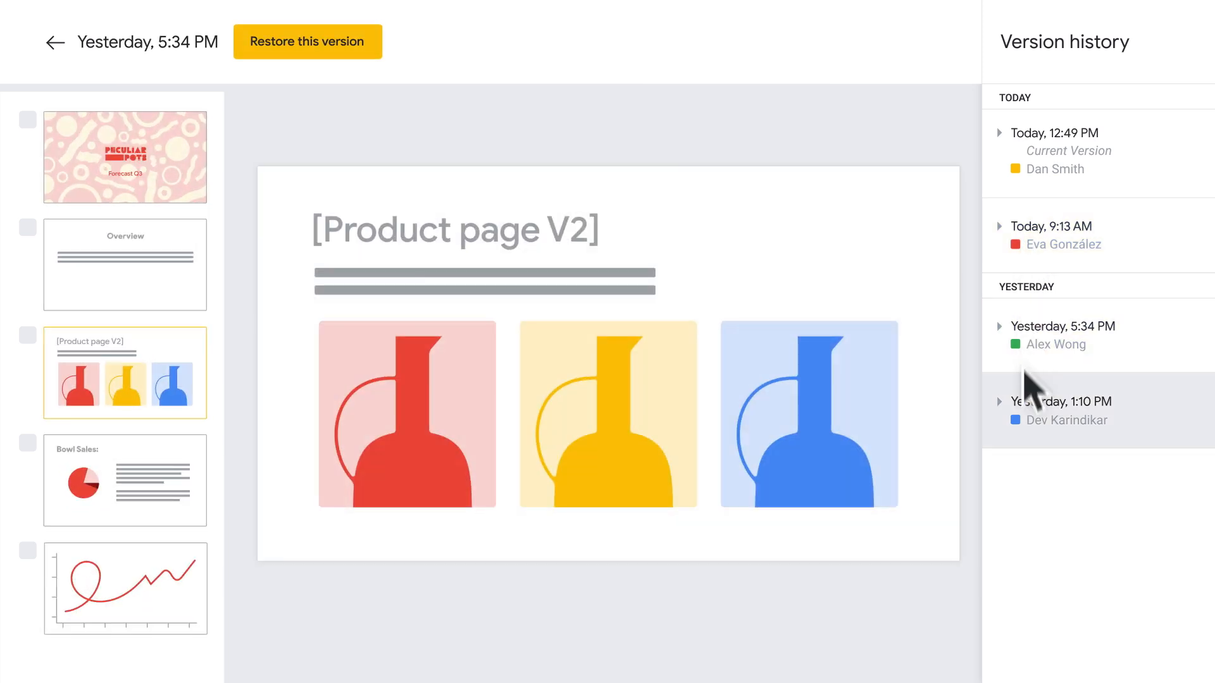
left_click(1062, 401)
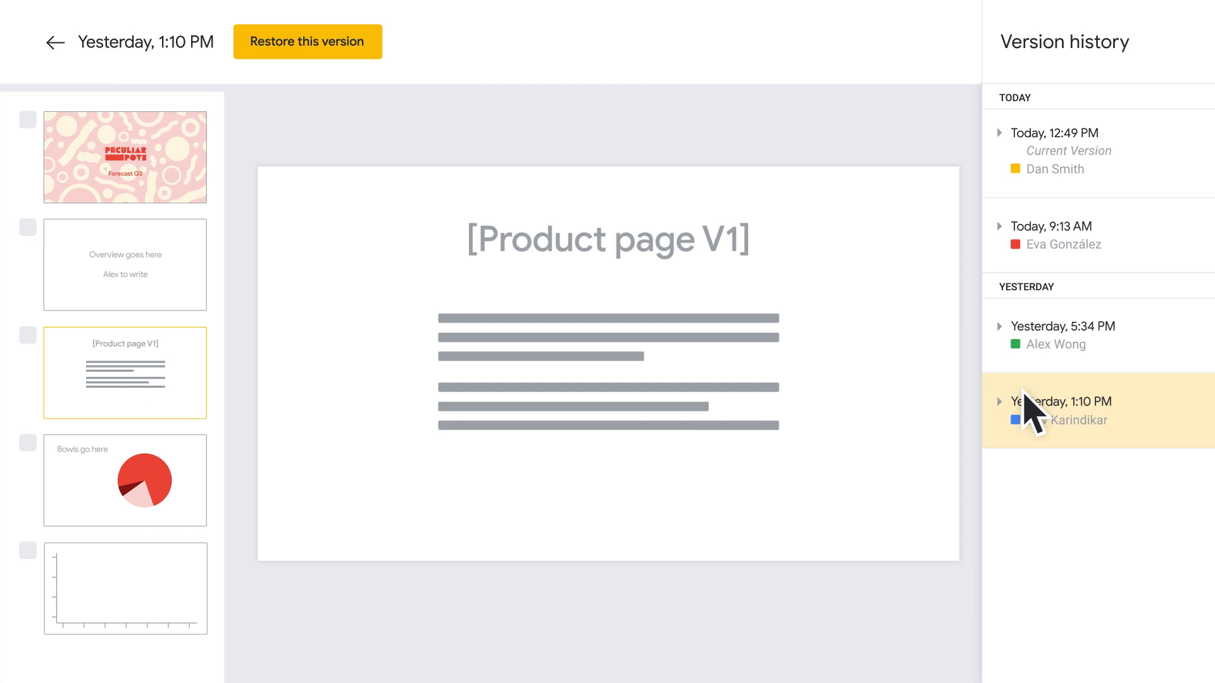
Step: Expand the 9:13 AM group into its smaller edits and preview the 9:07 AM version
left_click(999, 225)
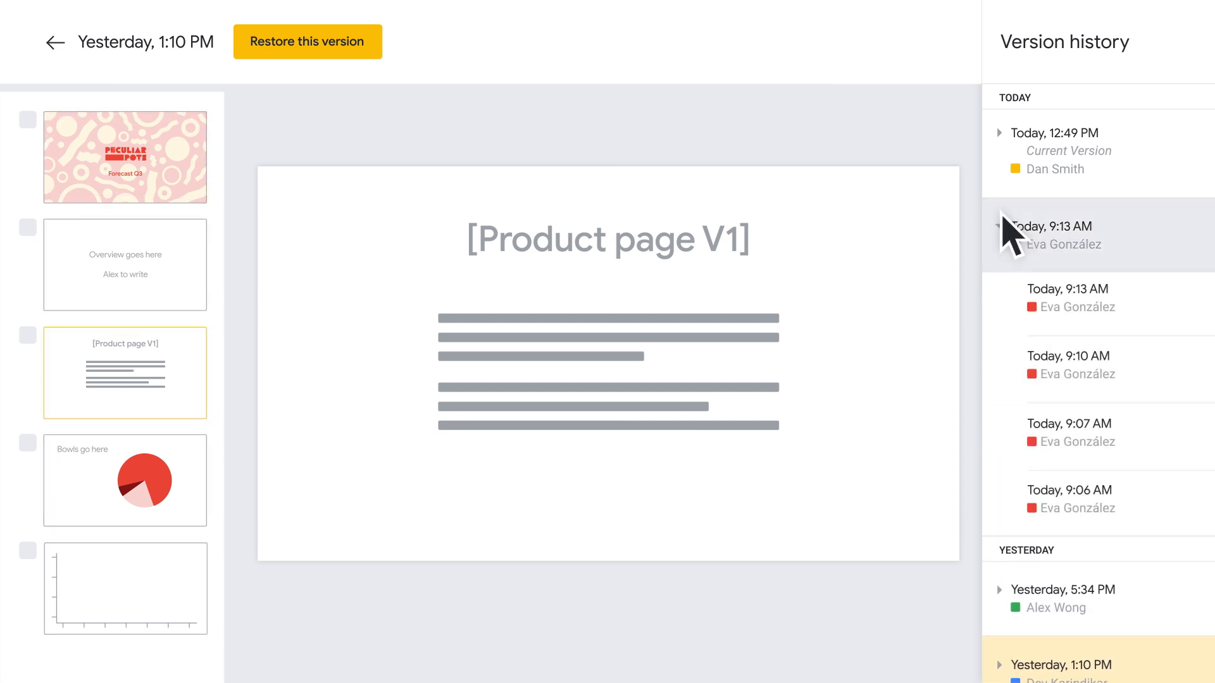
left_click(1084, 432)
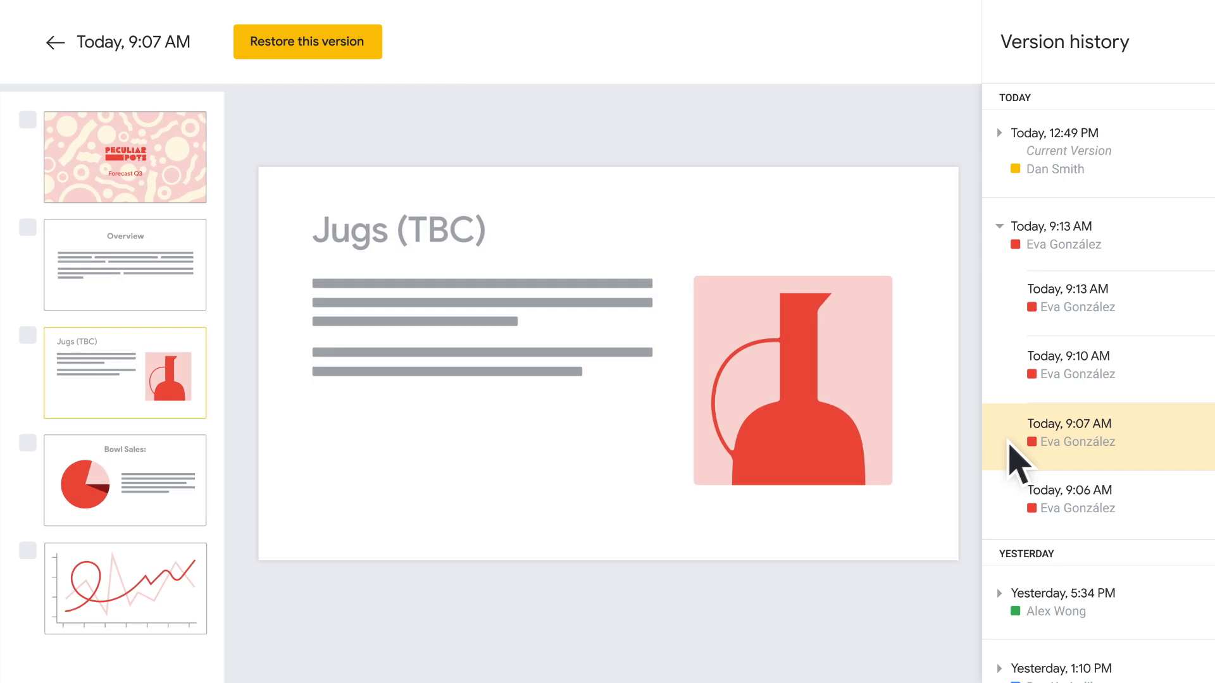